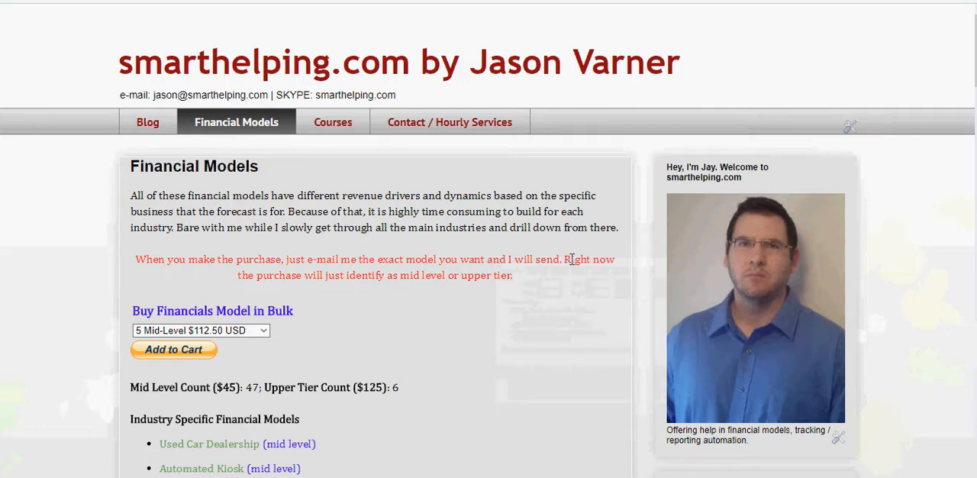
pyautogui.moveTo(593, 252)
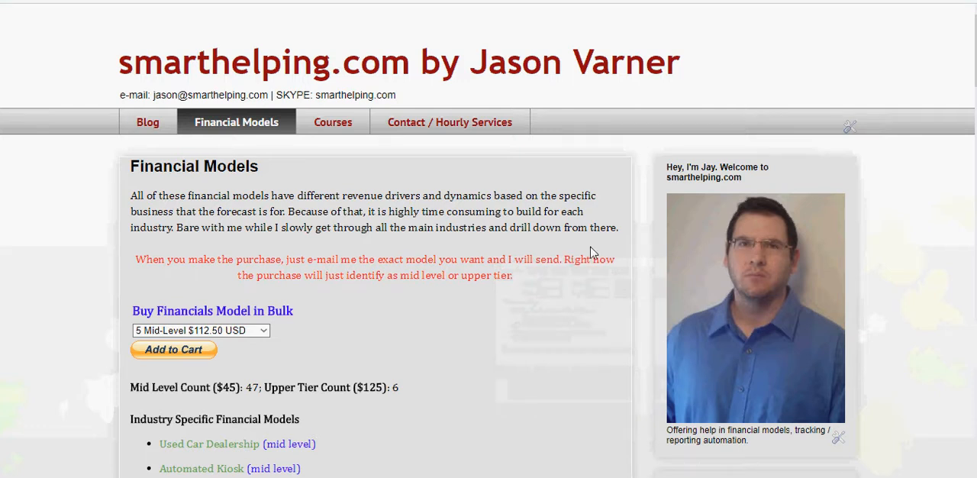
pyautogui.moveTo(621, 208)
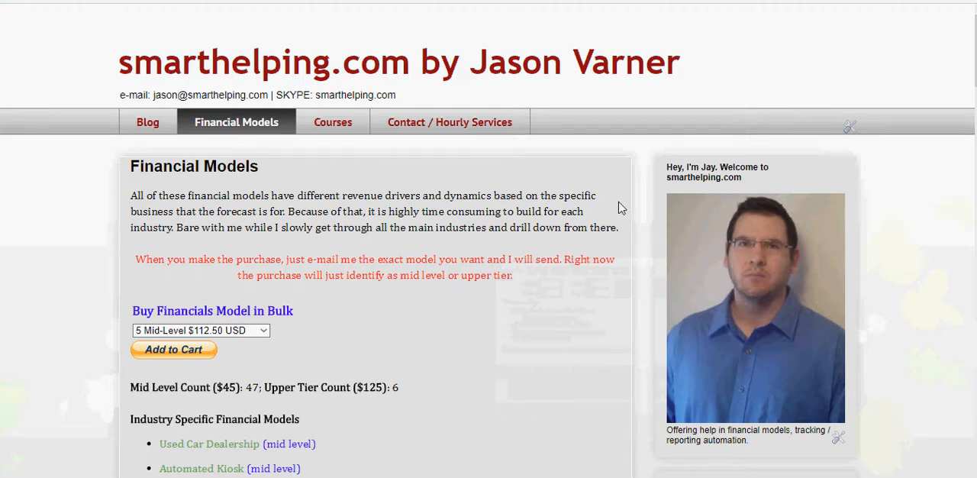
pyautogui.moveTo(261, 204)
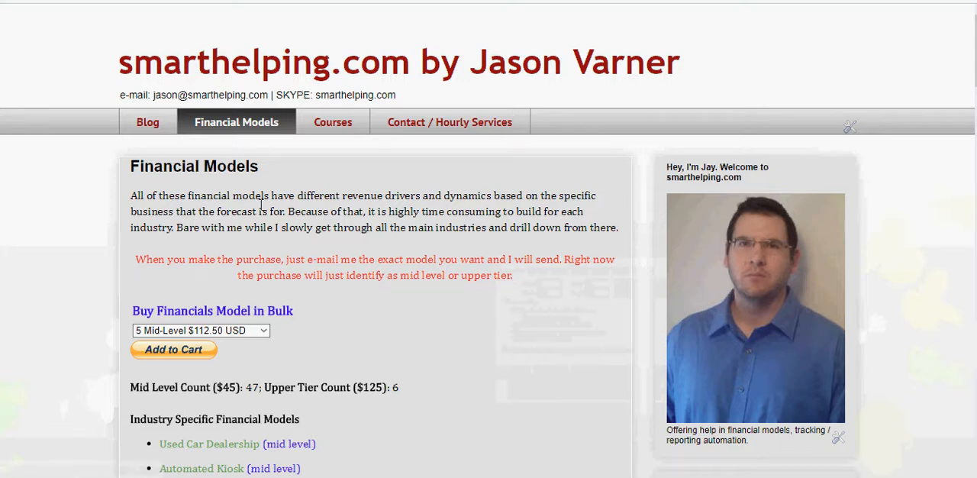
# - Scroll the Financial Models page down to the industry-specific models list
pyautogui.scroll(-3)
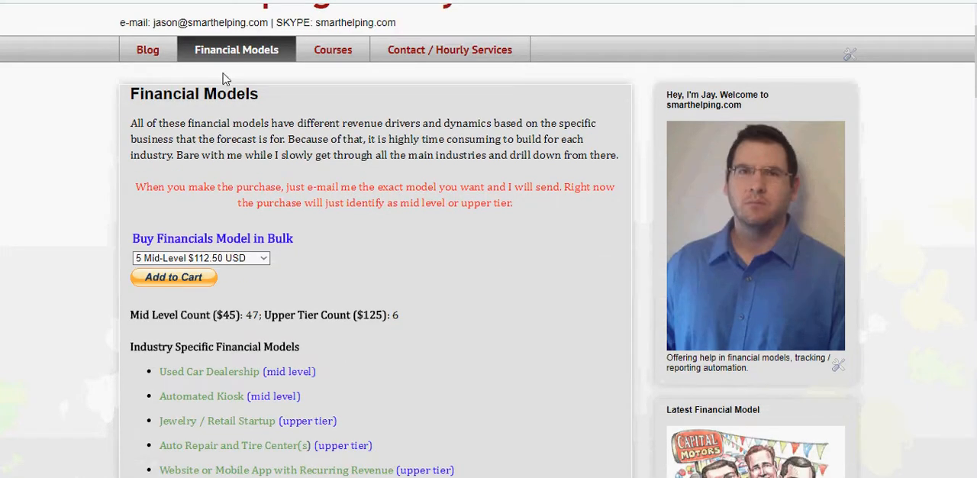
pyautogui.moveTo(236, 59)
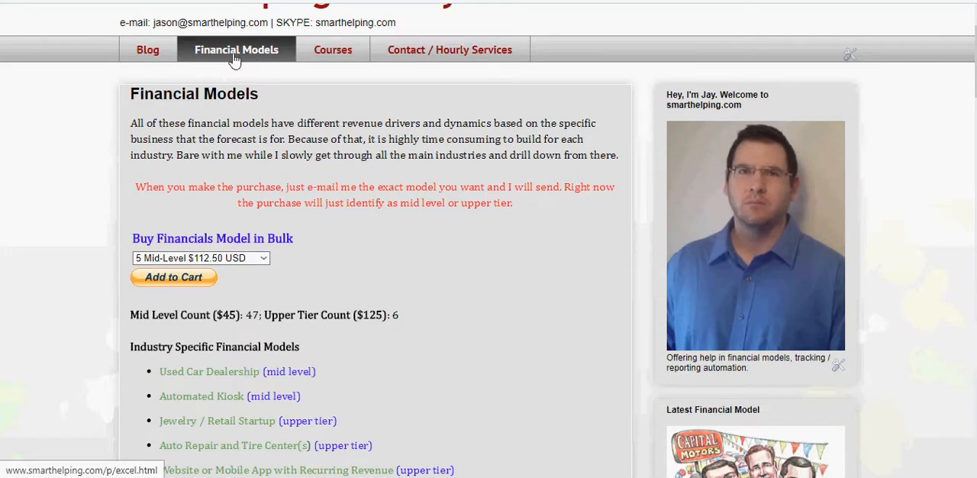
pyautogui.scroll(-3)
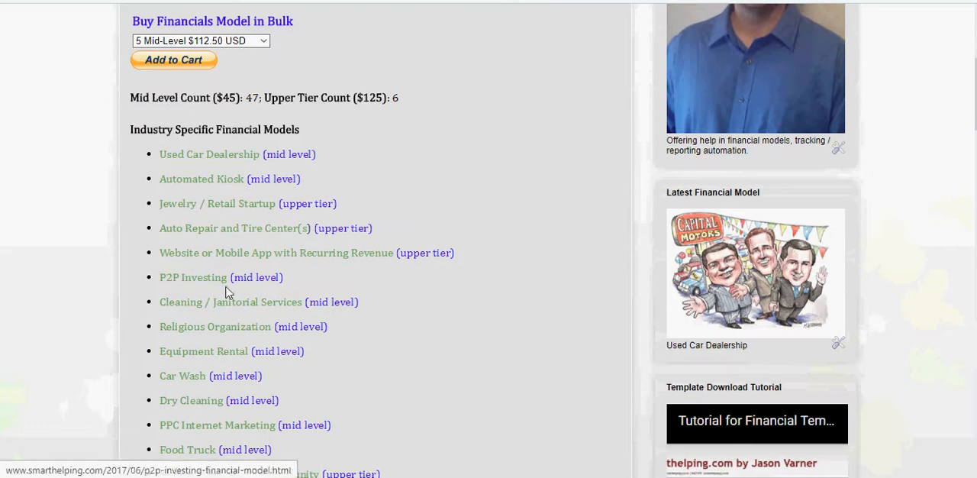
pyautogui.moveTo(434, 286)
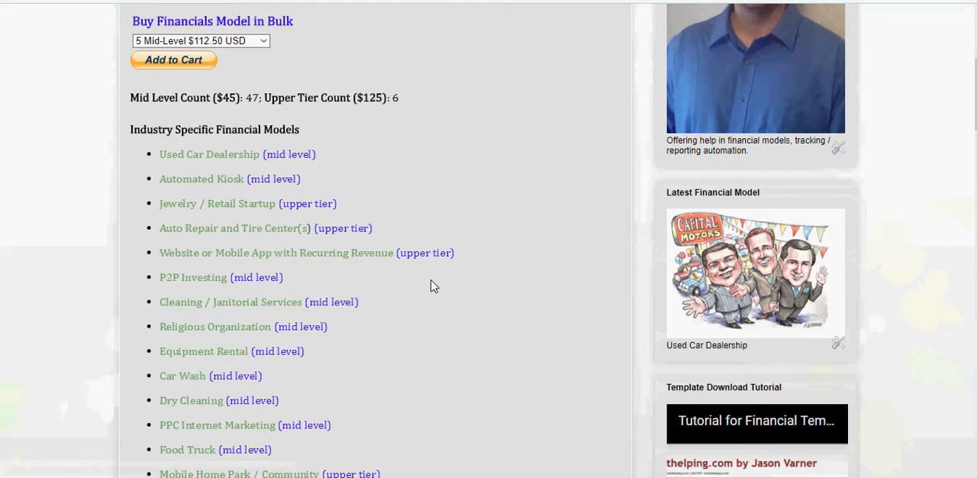
pyautogui.moveTo(490, 288)
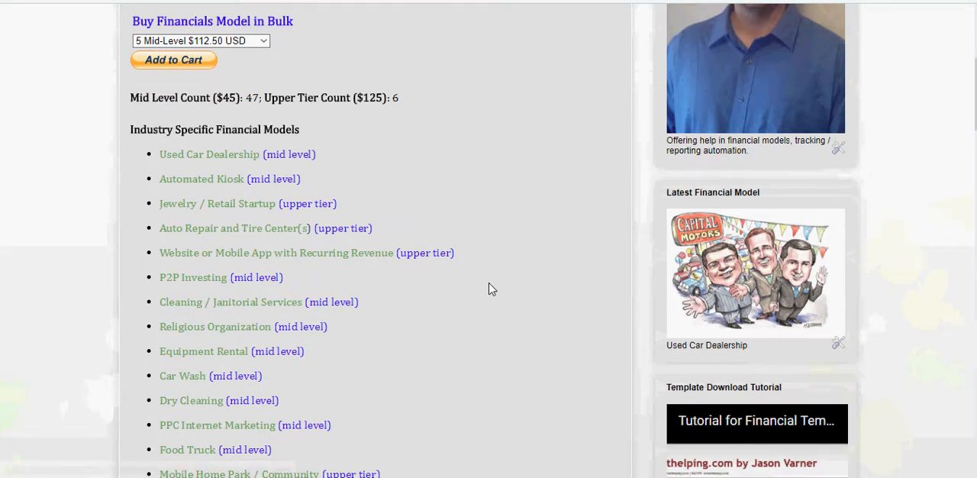
pyautogui.scroll(-3)
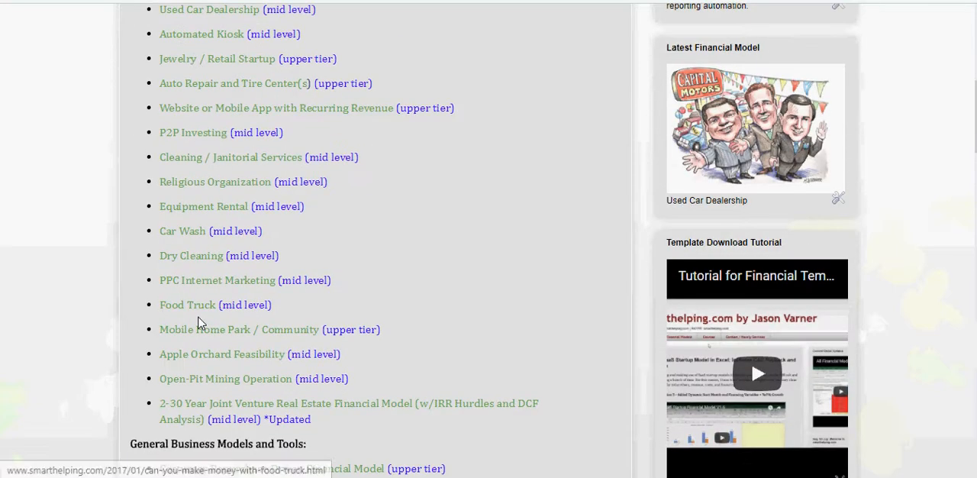
pyautogui.scroll(-3)
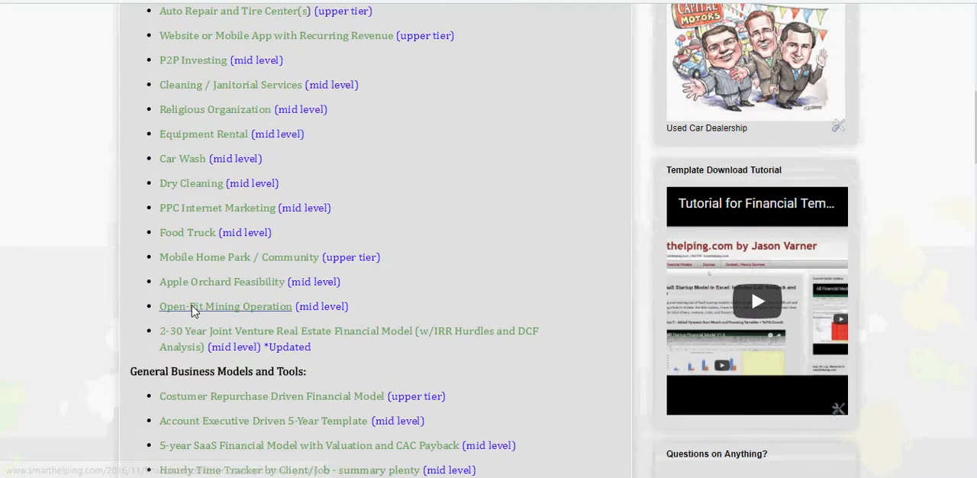
# - View the Open-Pit Mining Operation model, then browse down to General Business Models and Tools
pyautogui.click(225, 306)
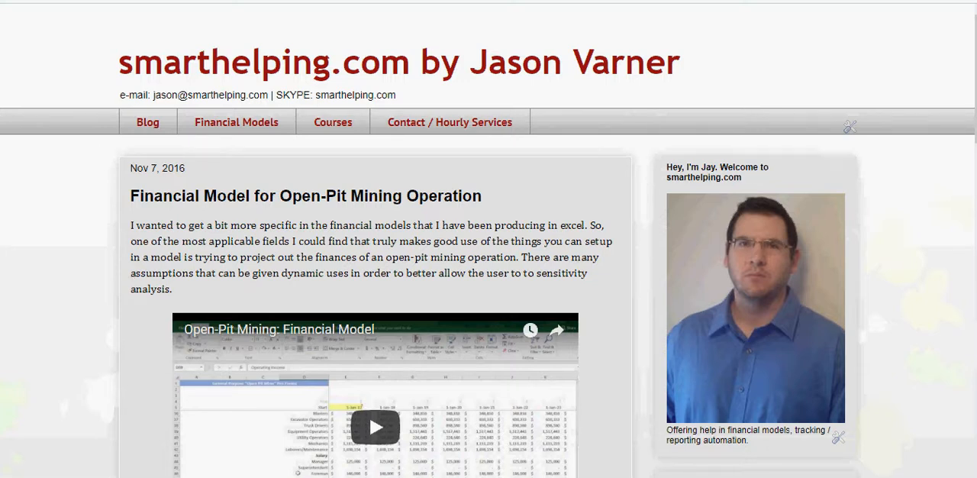
pyautogui.scroll(-3)
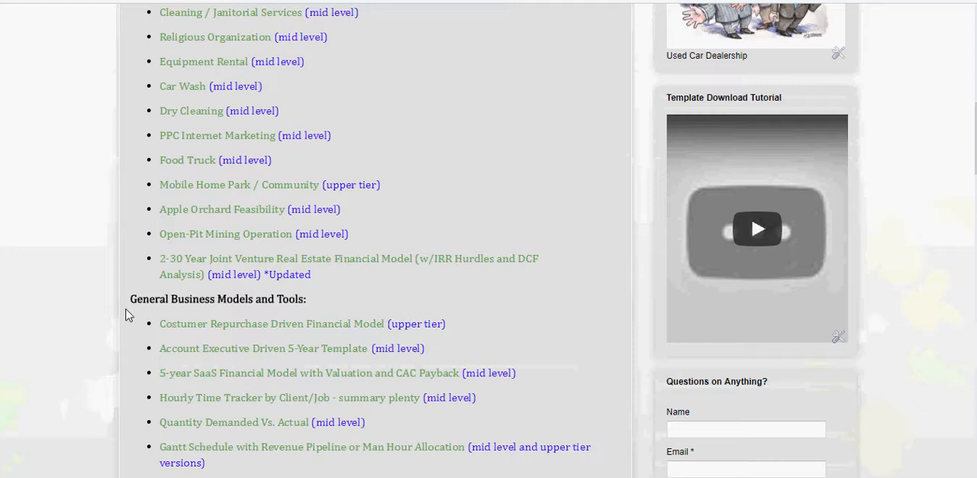
pyautogui.moveTo(145, 342)
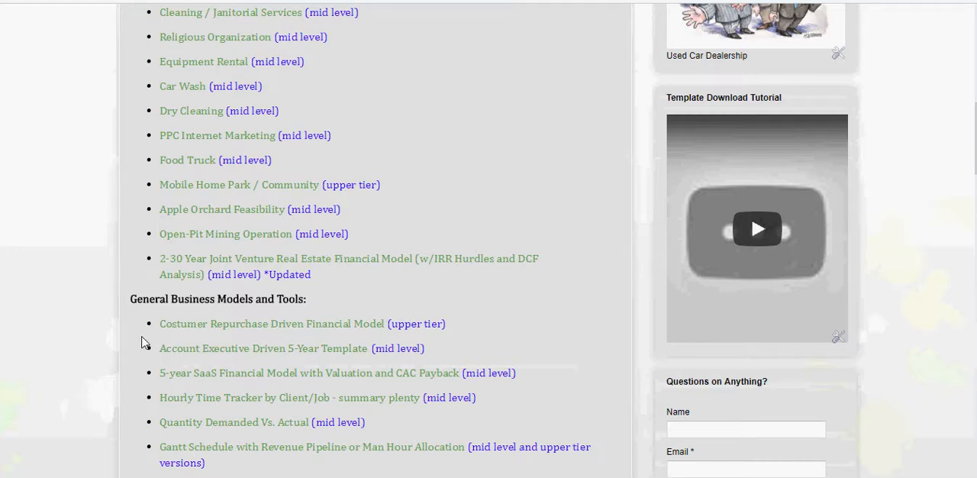
pyautogui.scroll(-3)
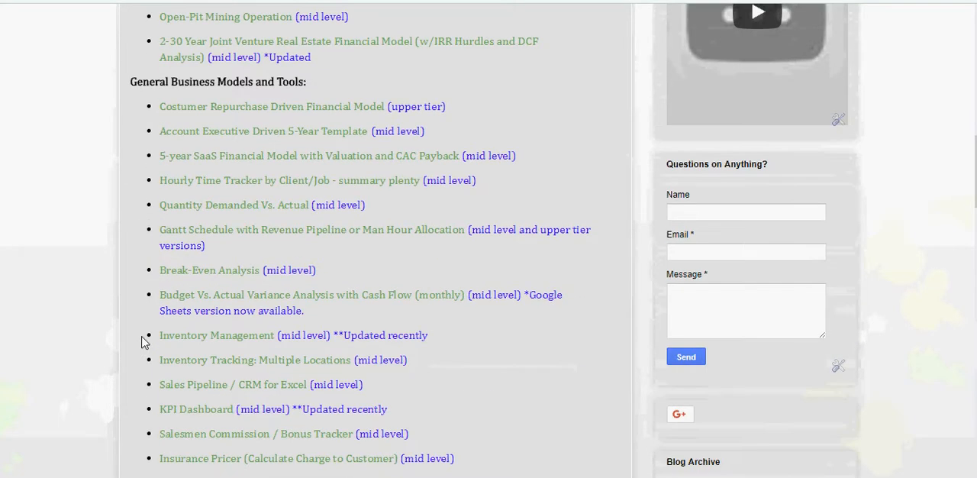
pyautogui.moveTo(229, 364)
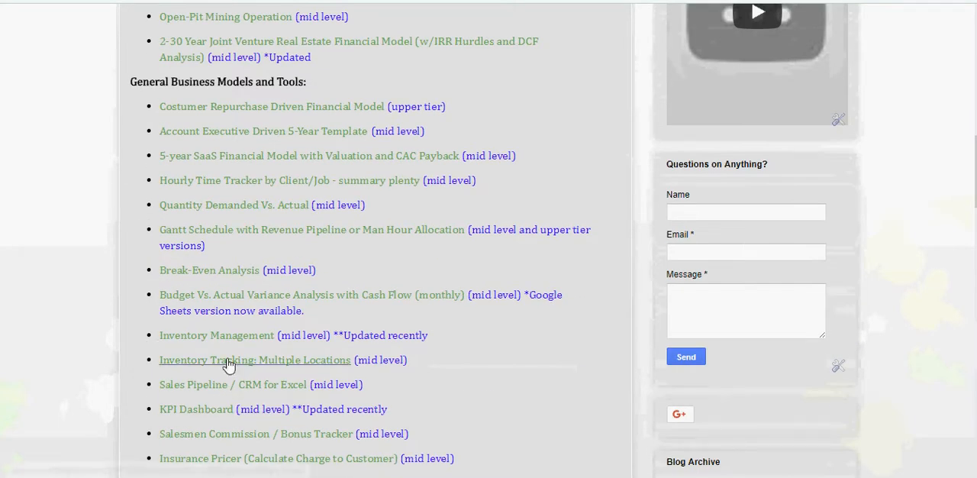
pyautogui.moveTo(216, 335)
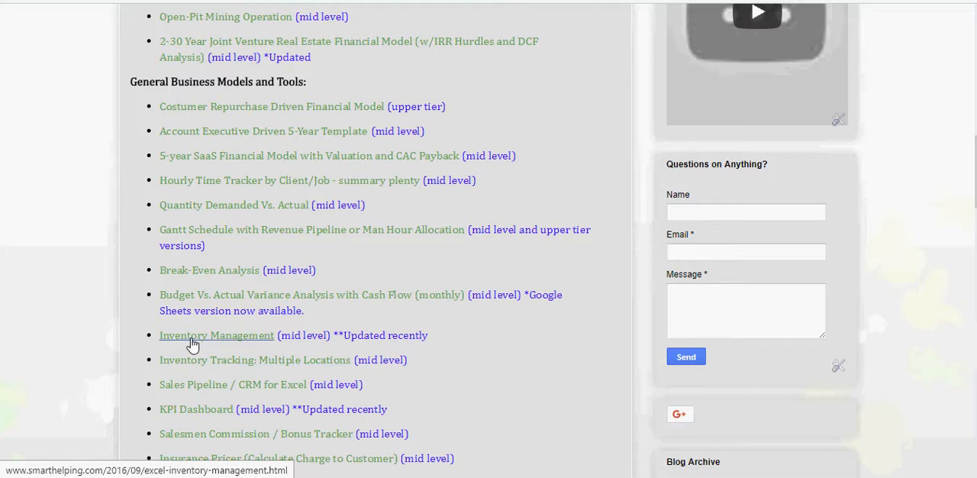
# - Add the Mid-Level $45.00 Excel Inventory Management template to the cart
pyautogui.click(217, 335)
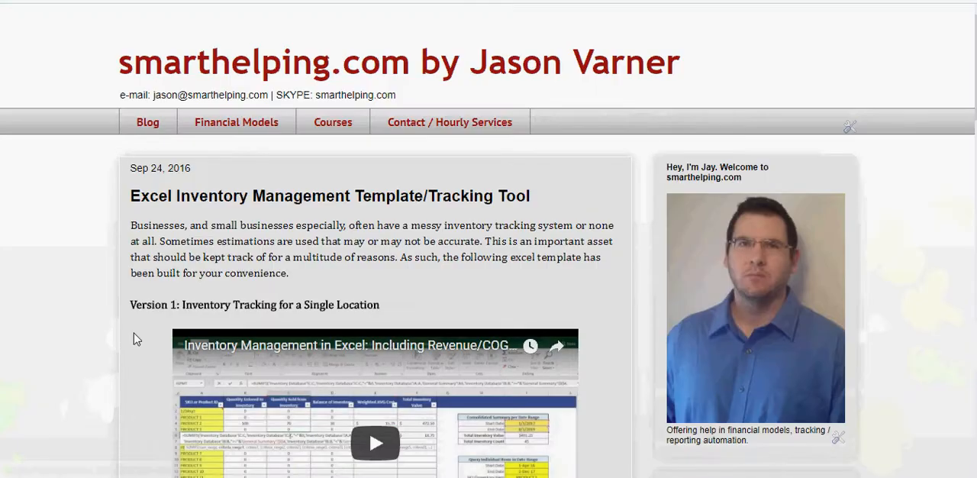
pyautogui.scroll(-3)
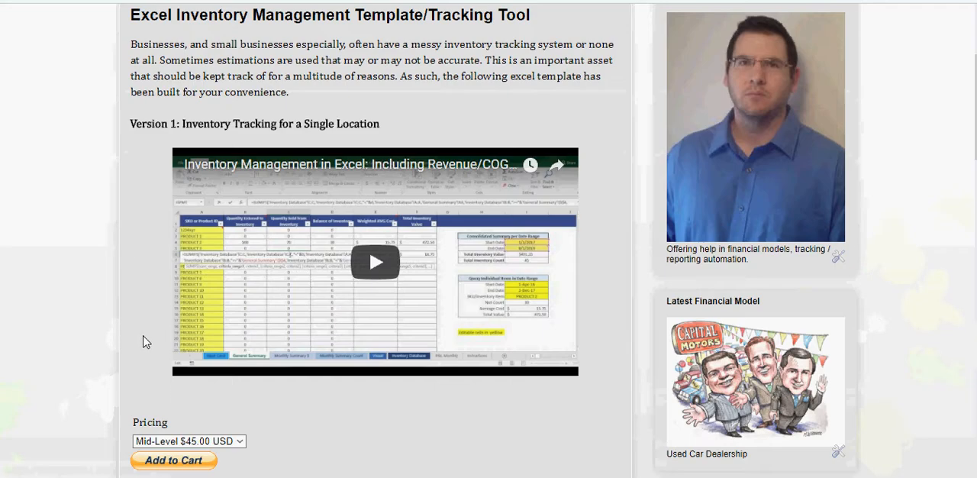
pyautogui.scroll(-3)
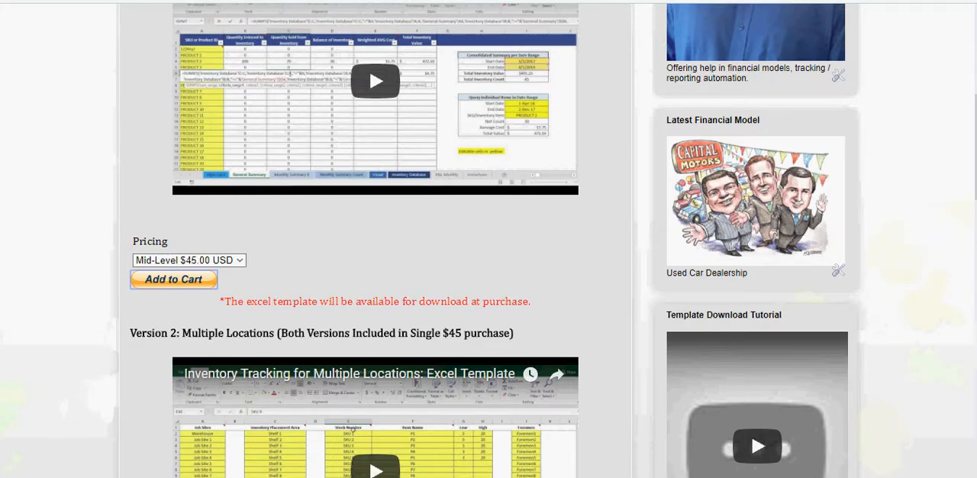
pyautogui.click(174, 279)
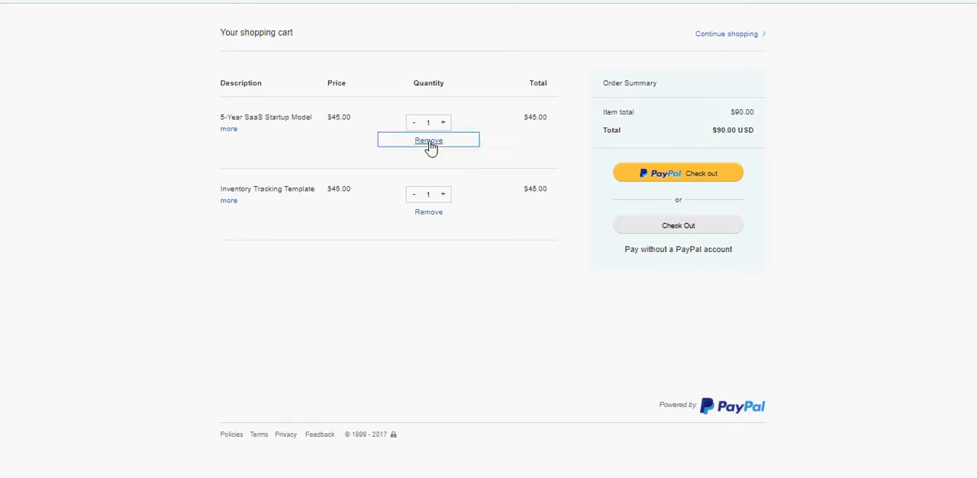
# - Remove the 5-Year SaaS Startup Model, leaving only the $45 Inventory Tracking Template
pyautogui.click(428, 141)
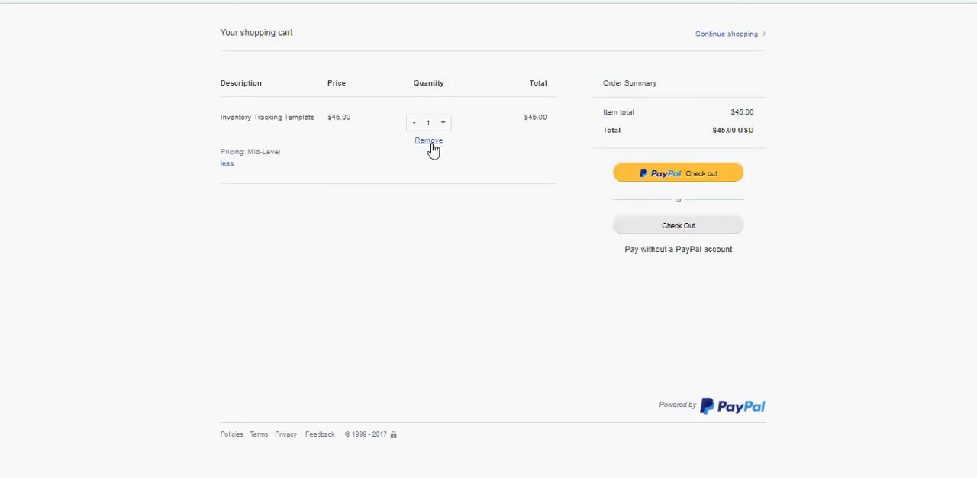
pyautogui.moveTo(670, 174)
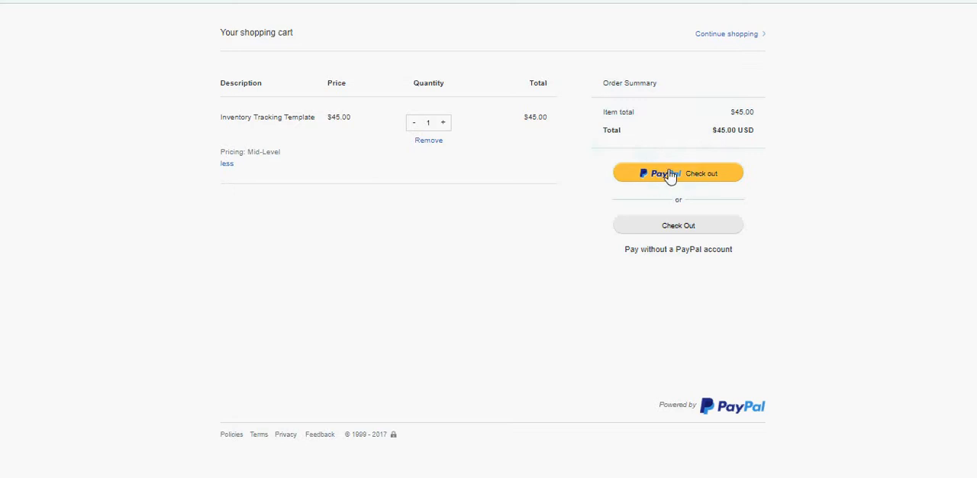
pyautogui.moveTo(670, 227)
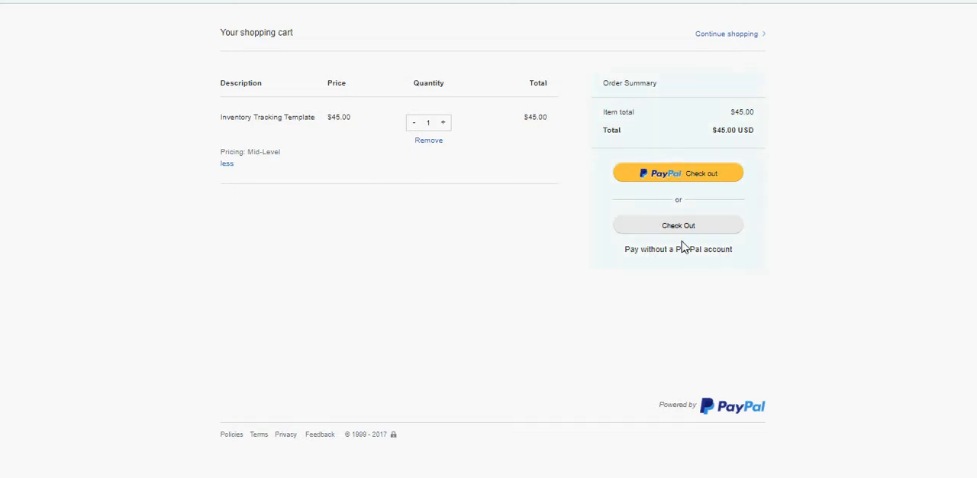
pyautogui.moveTo(673, 247)
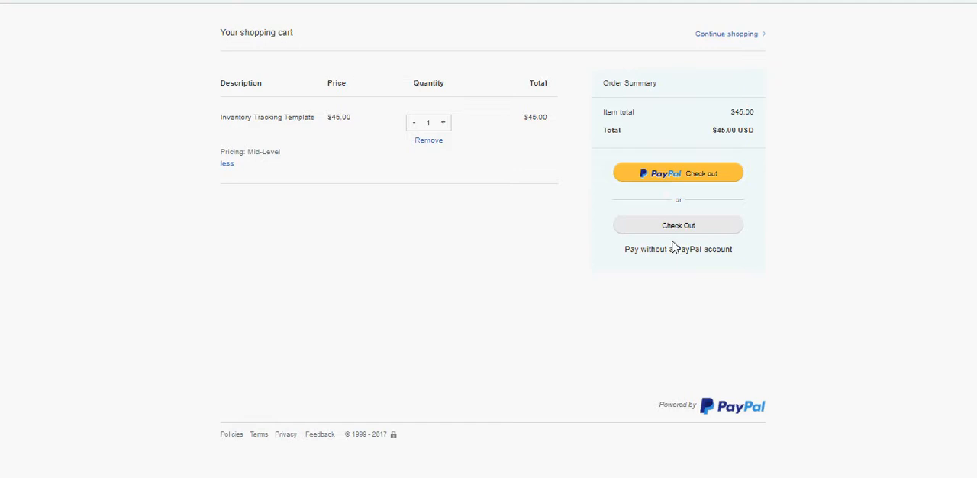
pyautogui.moveTo(679, 225)
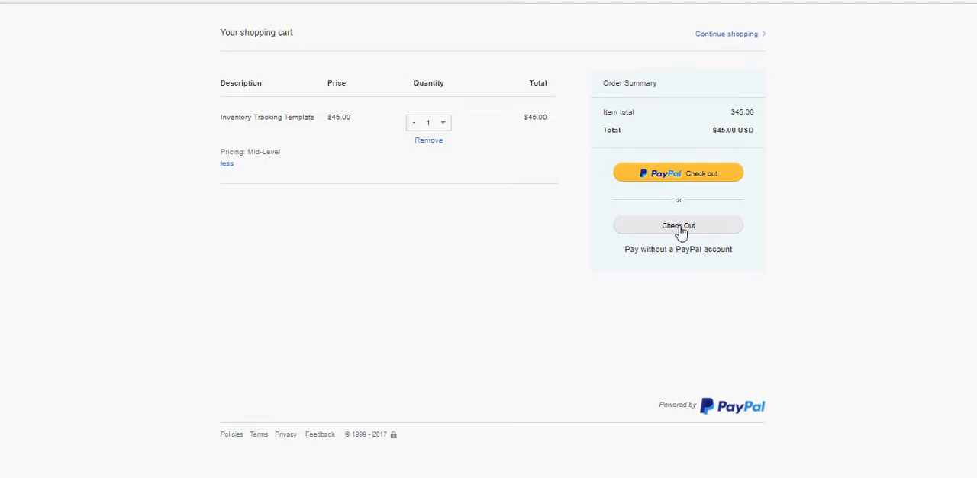
pyautogui.moveTo(591, 182)
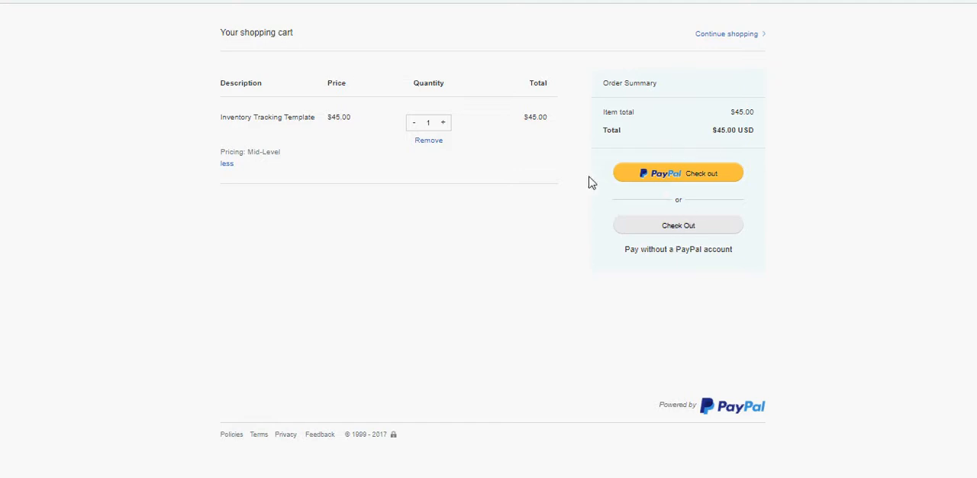
pyautogui.moveTo(503, 294)
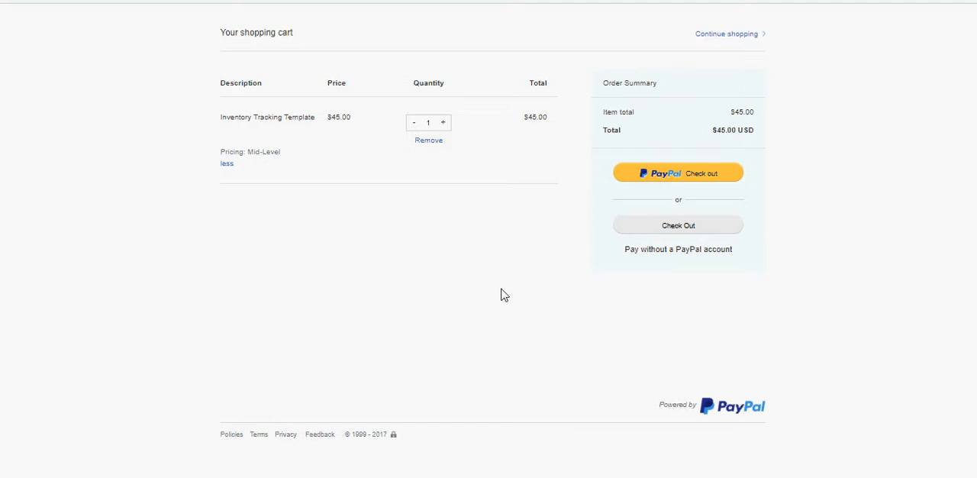
pyautogui.moveTo(374, 266)
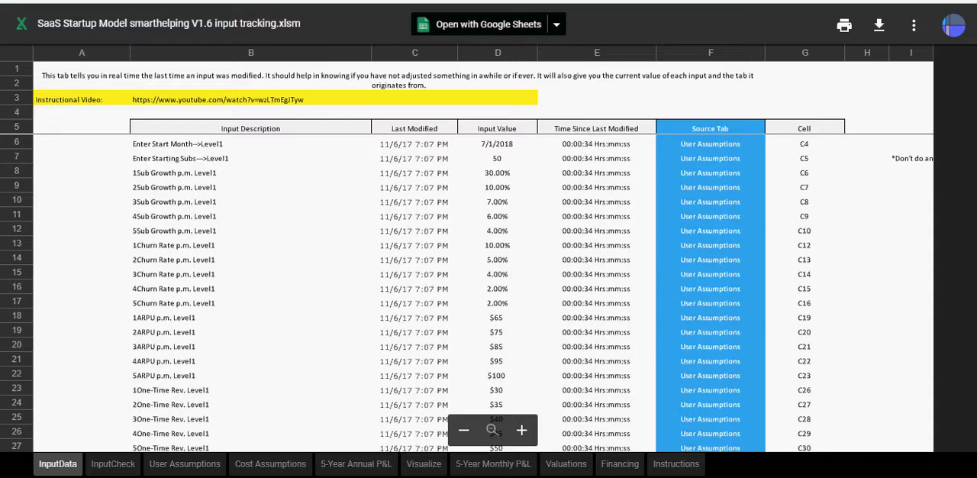
pyautogui.moveTo(660, 171)
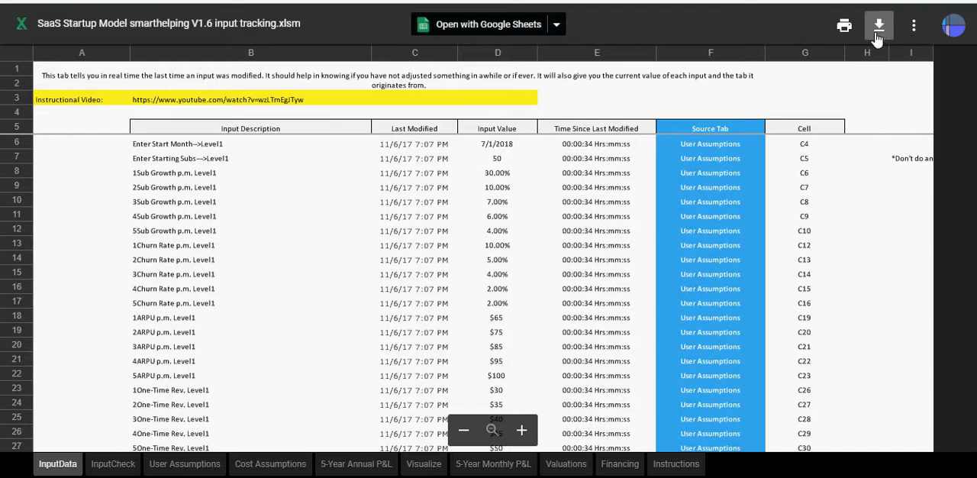
# - Download the SaaS Startup Model V1.6 input tracking workbook from the Drive preview
pyautogui.click(877, 25)
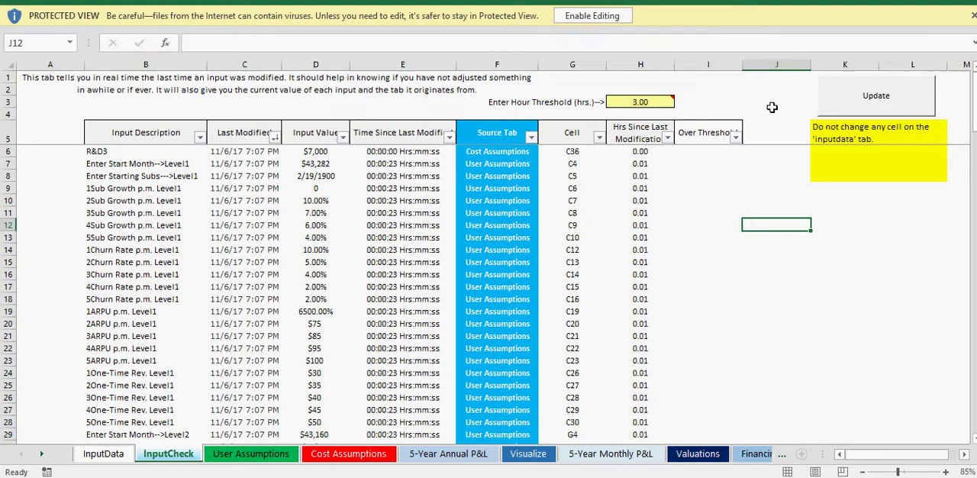
# - Enable editing on the input tracking workbook, then return to the browser
pyautogui.click(593, 16)
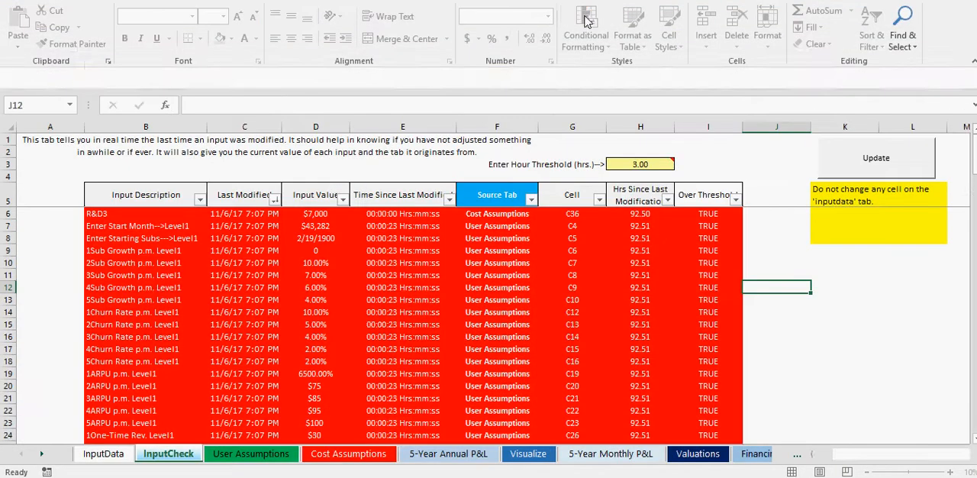
pyautogui.click(250, 453)
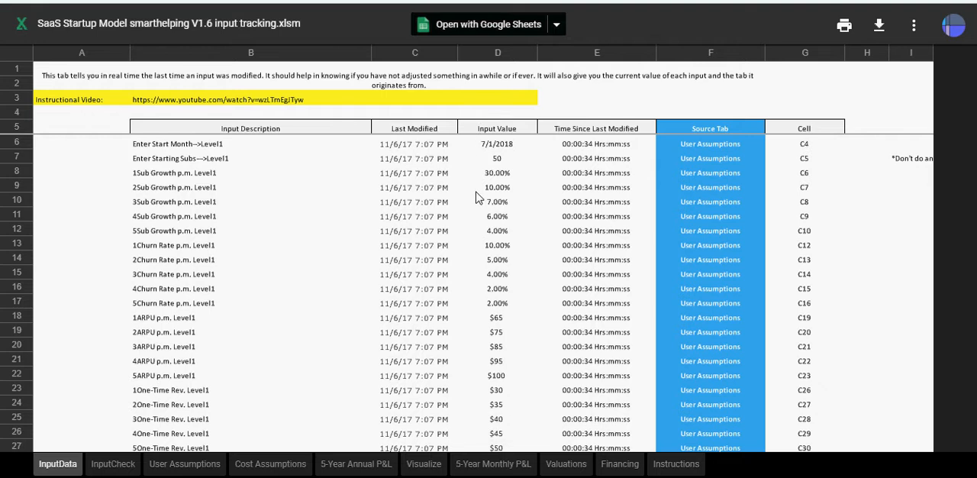
pyautogui.moveTo(510, 221)
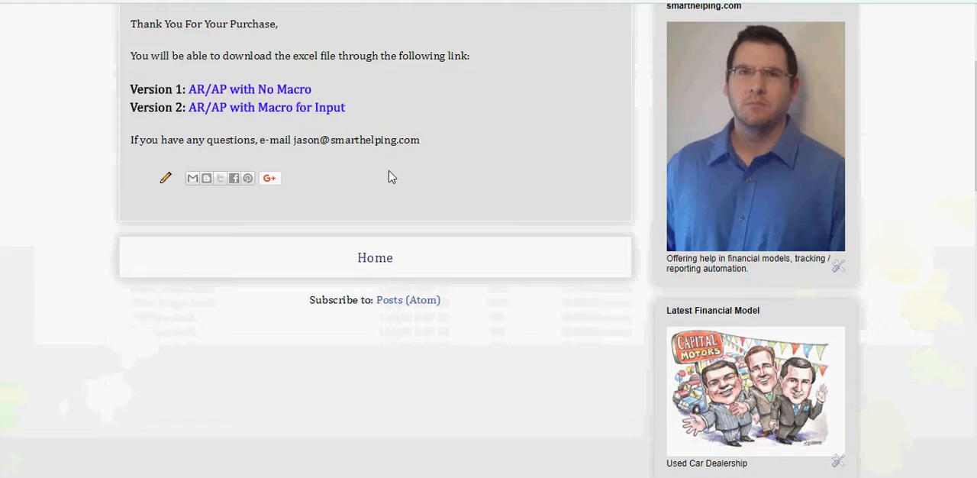
pyautogui.moveTo(149, 79)
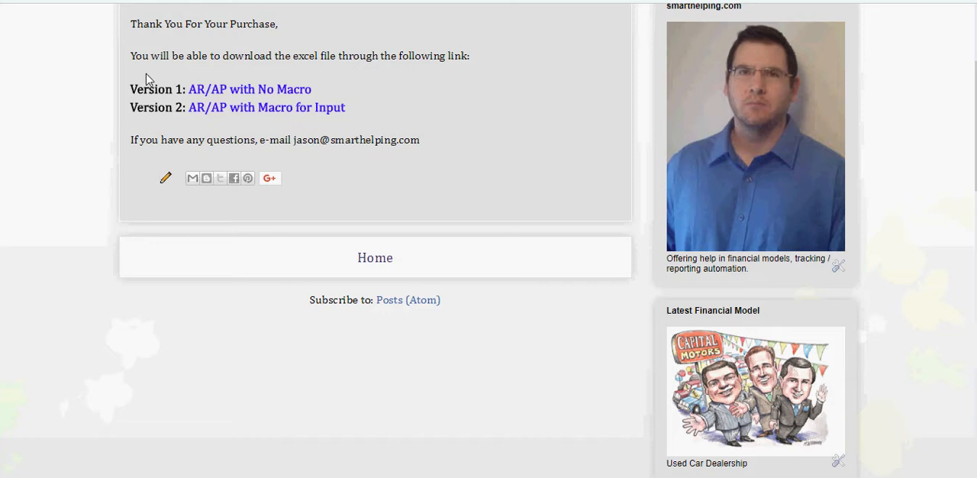
pyautogui.moveTo(250, 89)
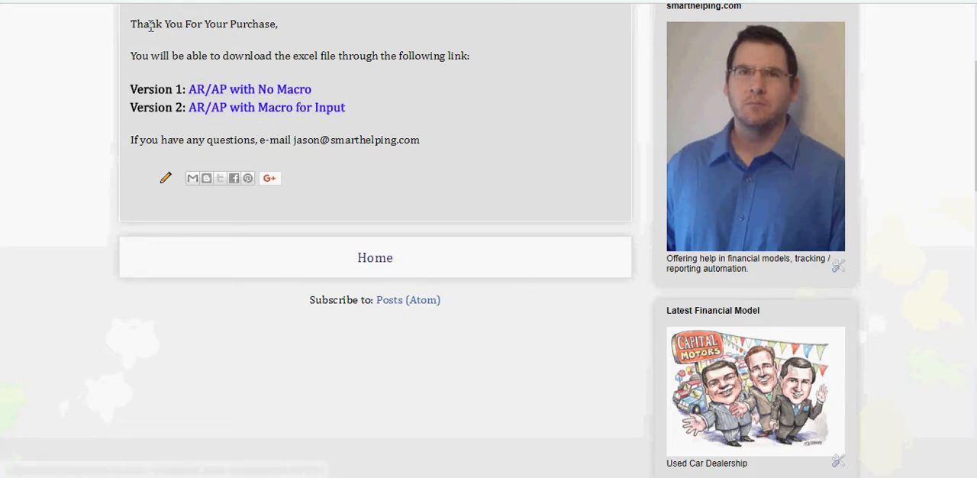
# - Highlight the download note and follow the 'AR/AP with No Macro' link
pyautogui.moveTo(159, 56); pyautogui.dragTo(384, 55)
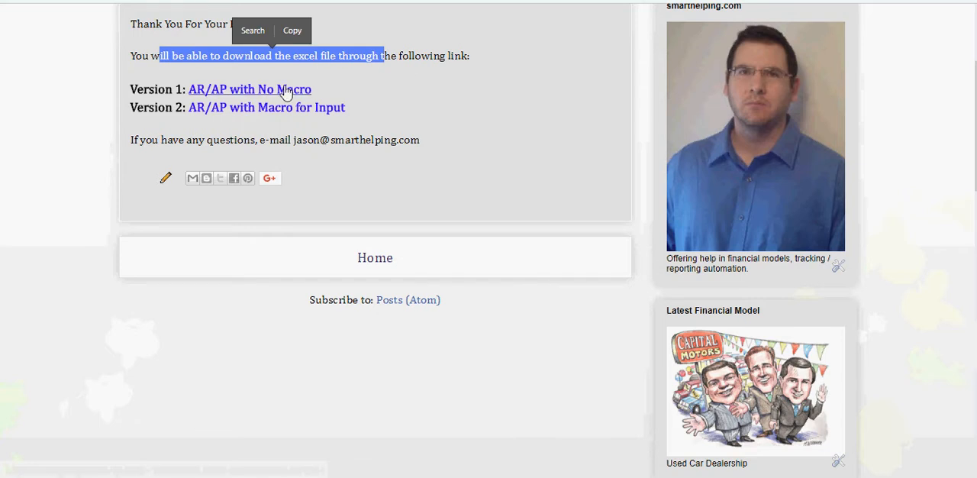
pyautogui.moveTo(257, 94)
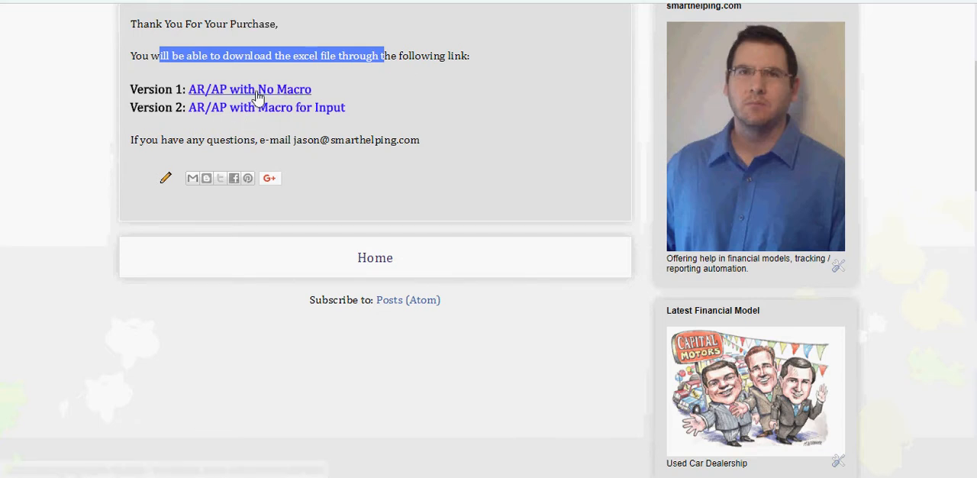
pyautogui.click(250, 89)
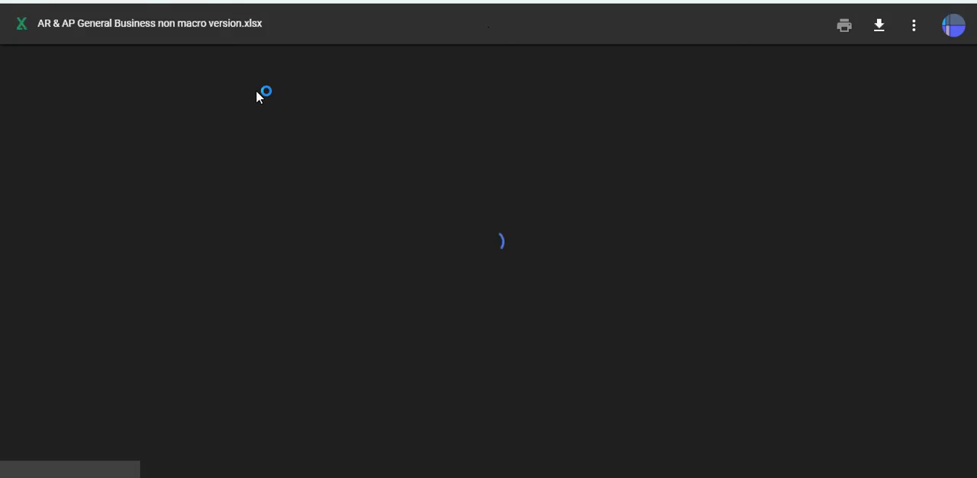
pyautogui.moveTo(878, 25)
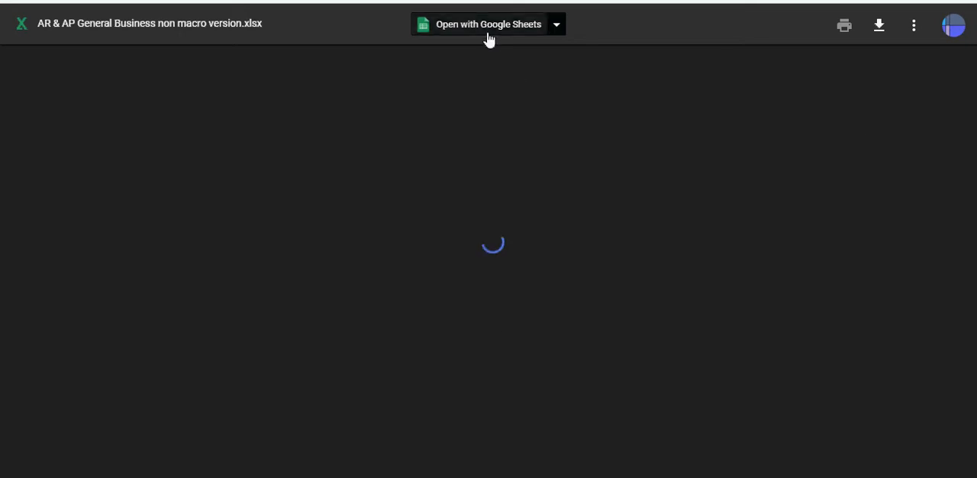
pyautogui.moveTo(488, 23)
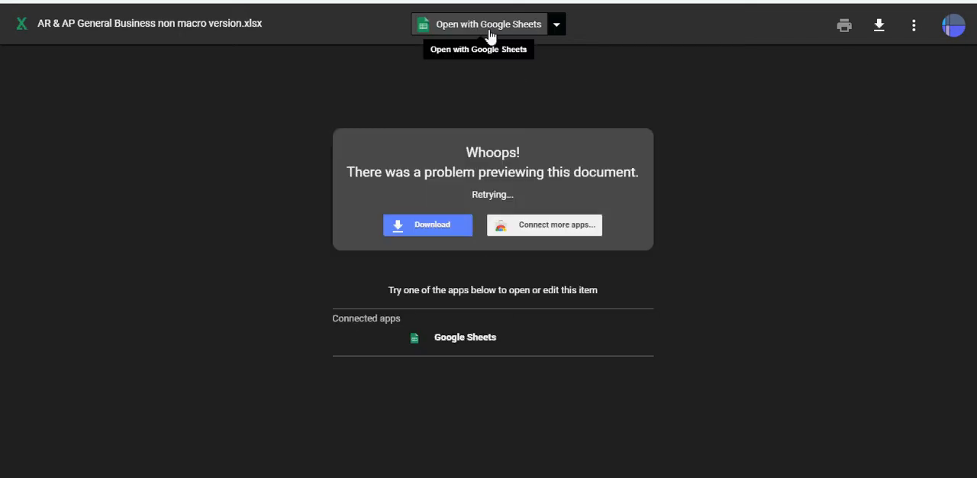
pyautogui.moveTo(440, 132)
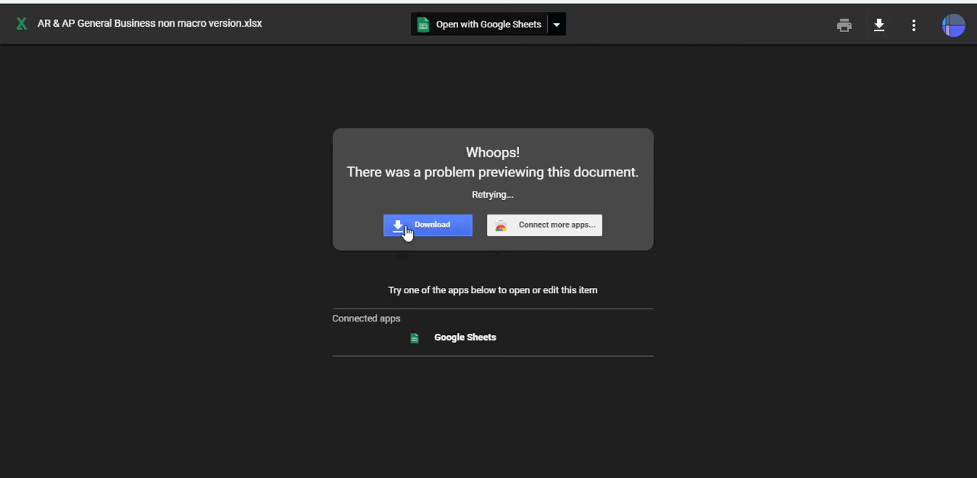
pyautogui.moveTo(878, 25)
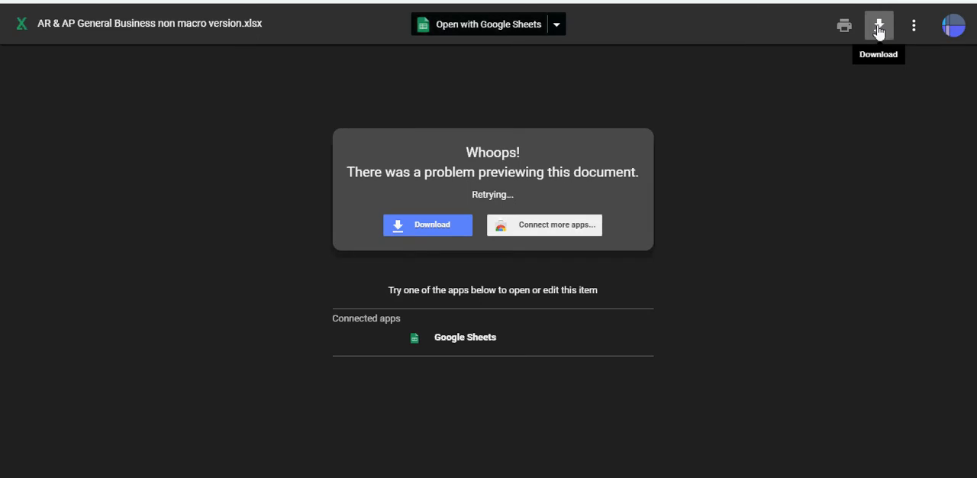
# - Download 'AR & AP General Business non macro version.xlsx' despite the failed preview
pyautogui.click(877, 24)
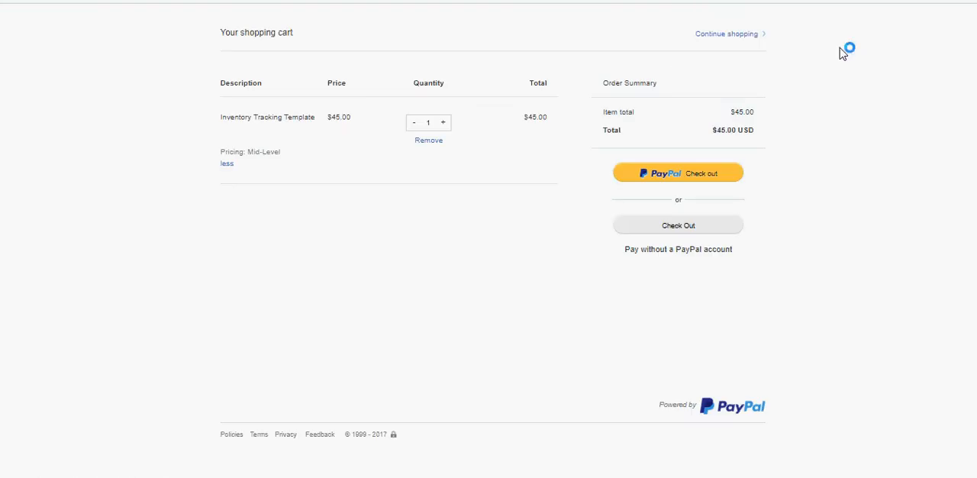
pyautogui.moveTo(843, 53)
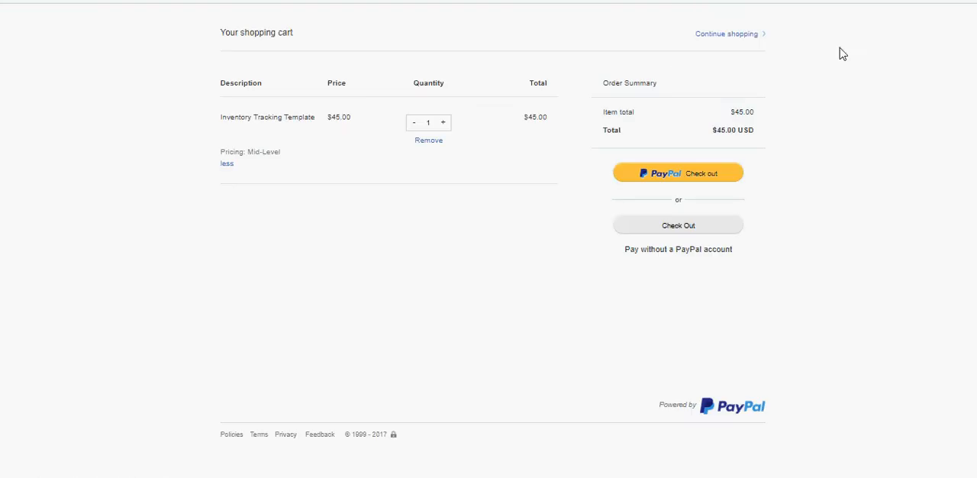
pyautogui.moveTo(415, 320)
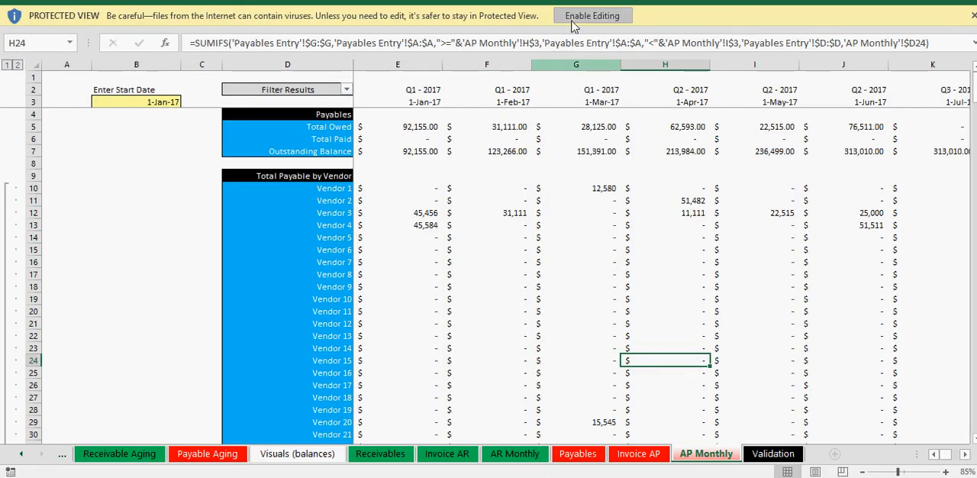
pyautogui.moveTo(298, 117)
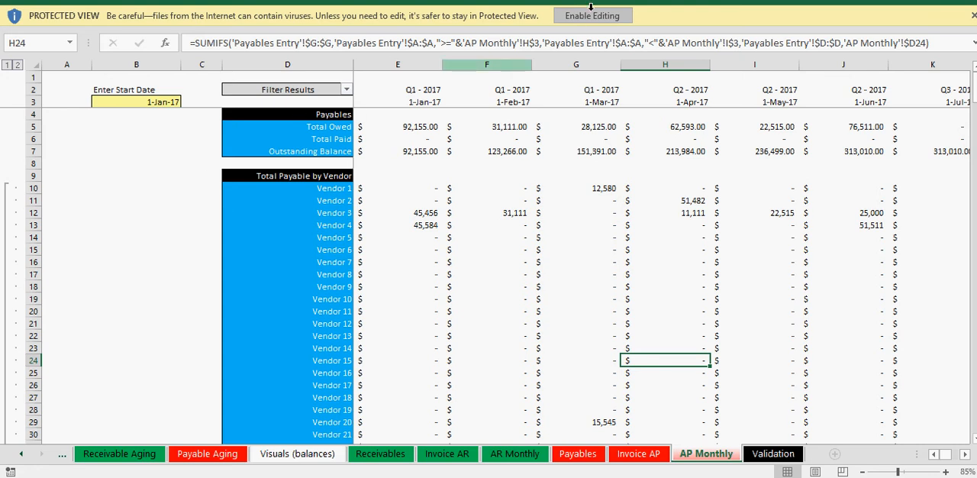
# - Enable editing on the AR & AP workbook, showing the AP Monthly payables sheet
pyautogui.click(593, 16)
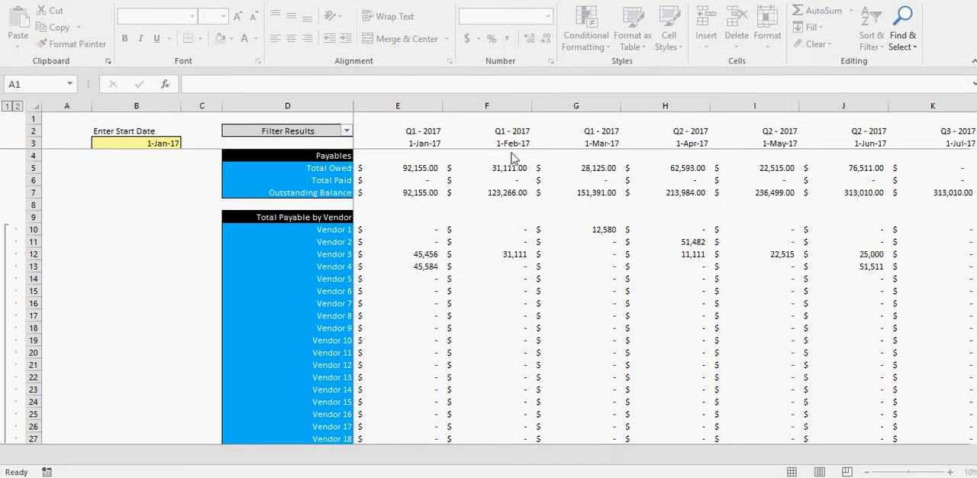
pyautogui.click(664, 401)
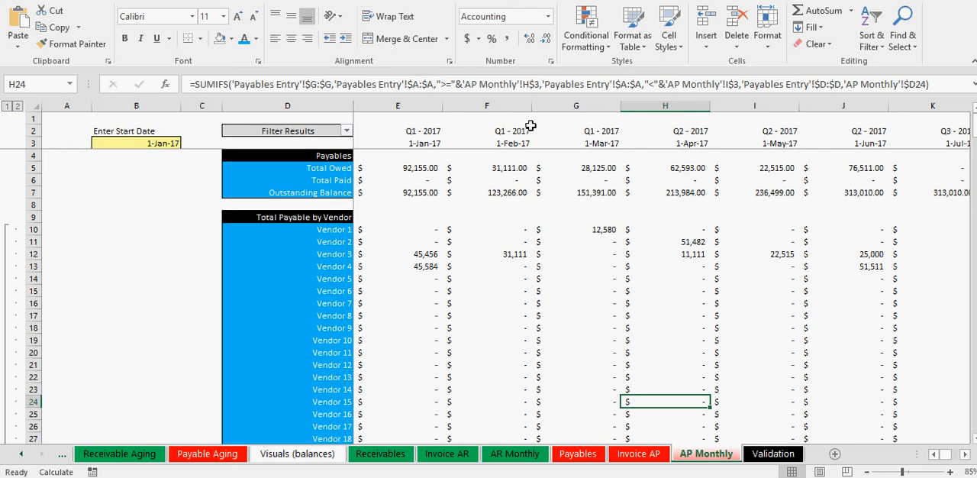
pyautogui.moveTo(493, 437)
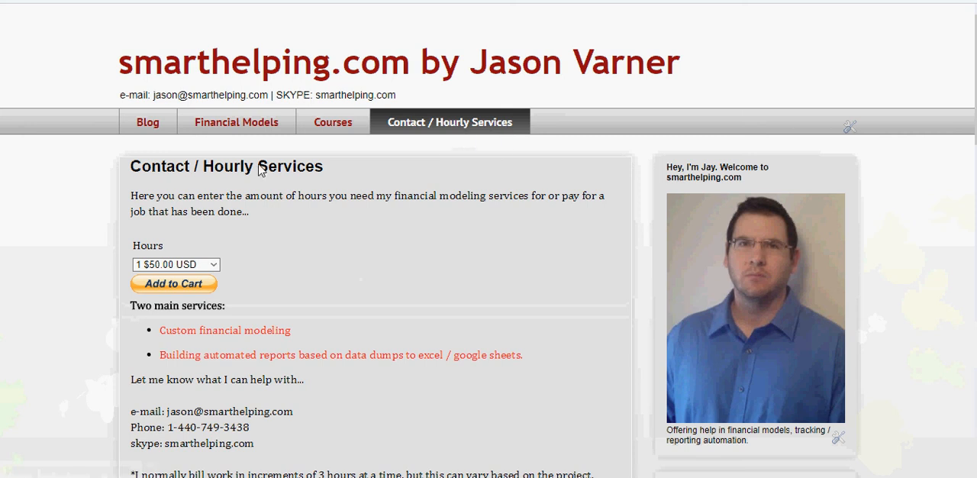
# - Scroll the Contact / Hourly Services page and highlight the email and phone lines
pyautogui.scroll(-3)
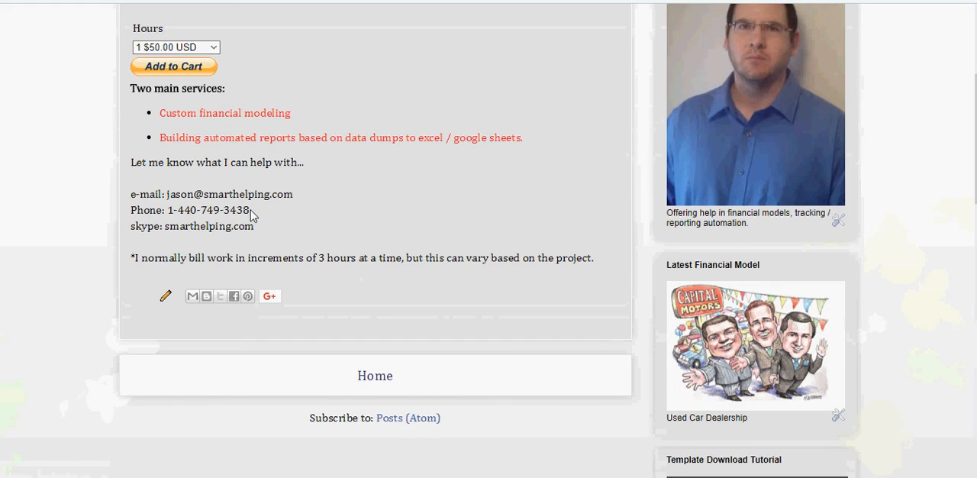
pyautogui.doubleClick(229, 193)
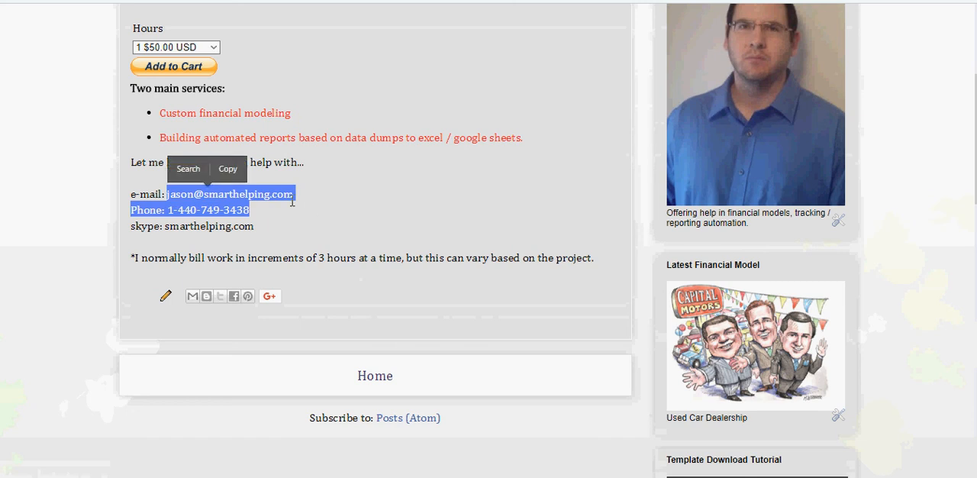
pyautogui.scroll(3)
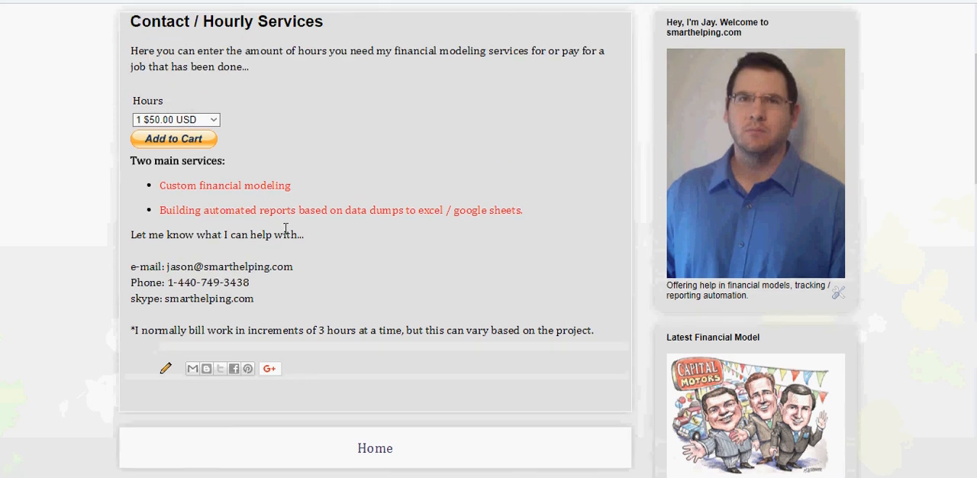